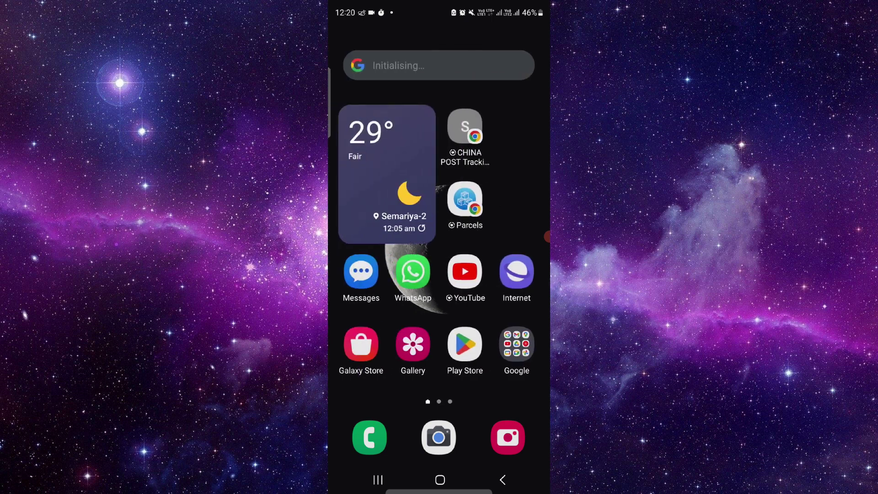
Search the Google Play Store for 'United Airlines'
left_click(464, 343)
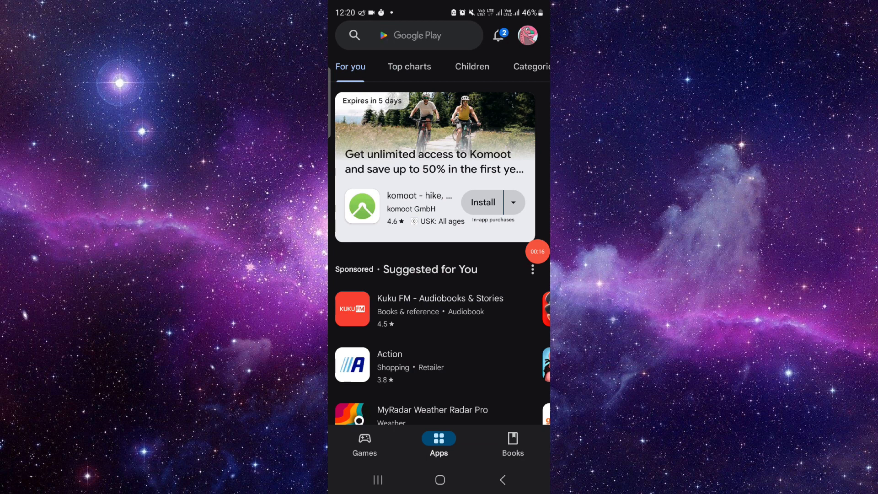
left_click(409, 35)
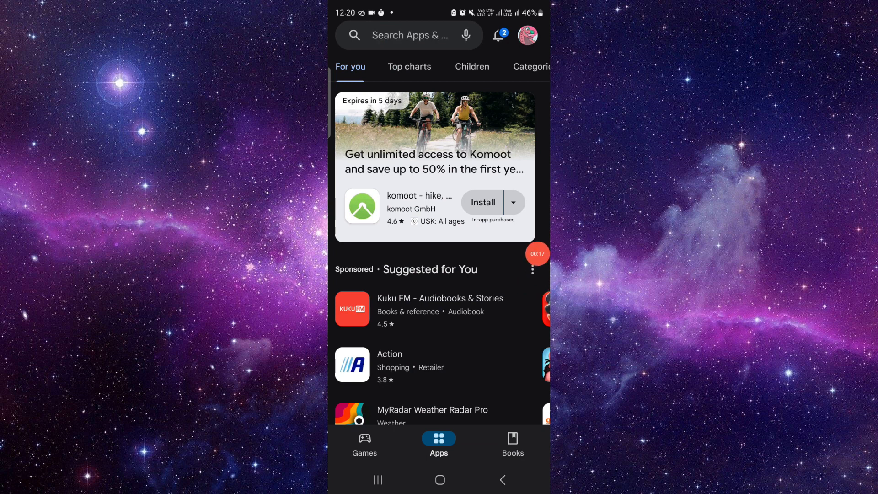
left_click(409, 35)
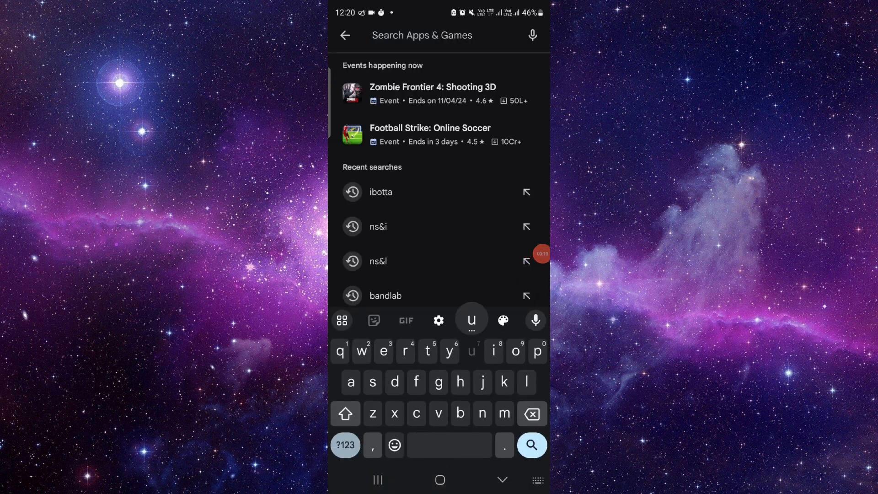
type("United")
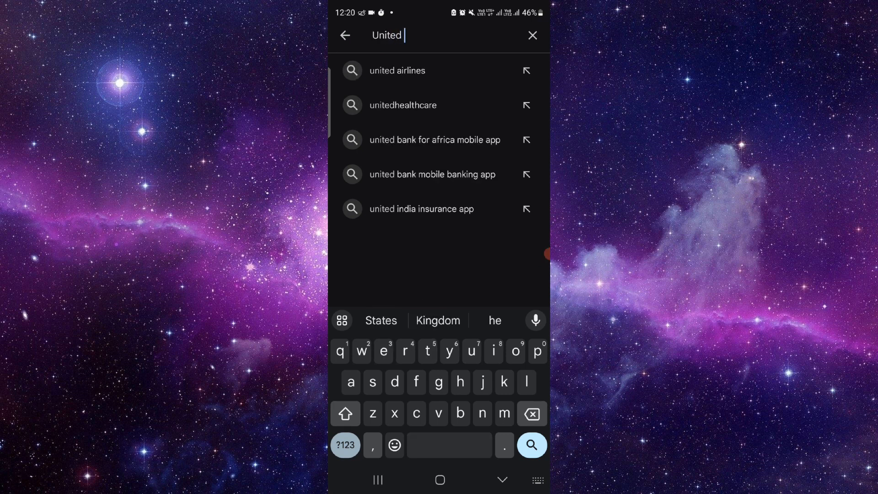
left_click(397, 70)
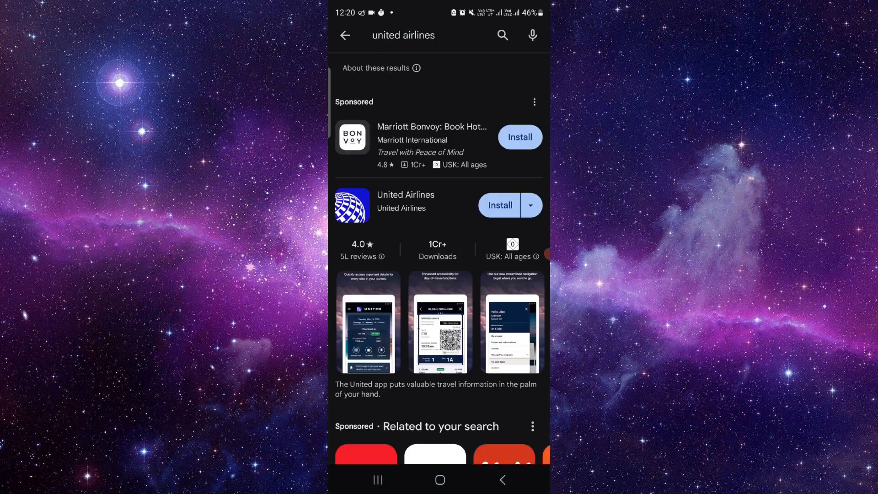
Install the United Airlines app, then return home and swipe to the next home page
left_click(405, 194)
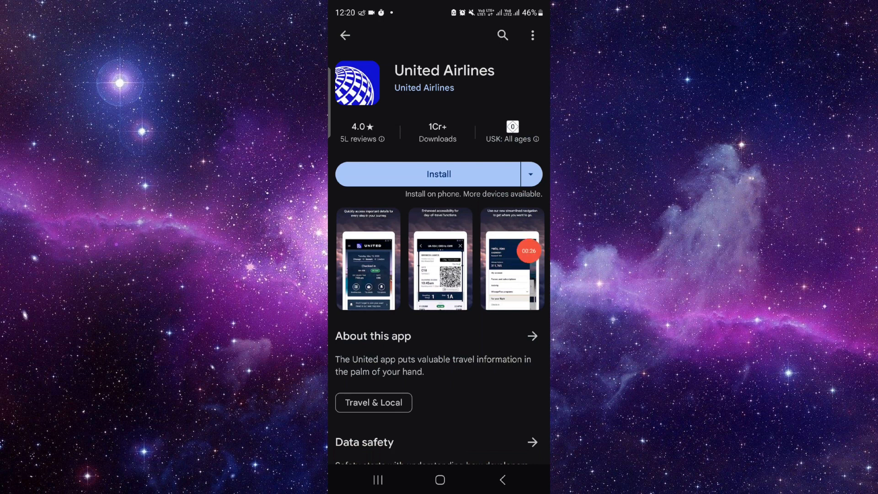
left_click(438, 174)
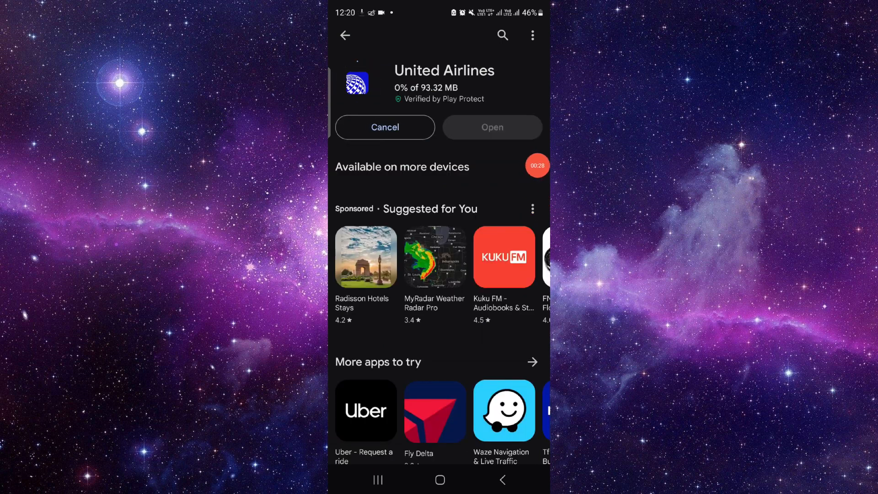
left_click(378, 480)
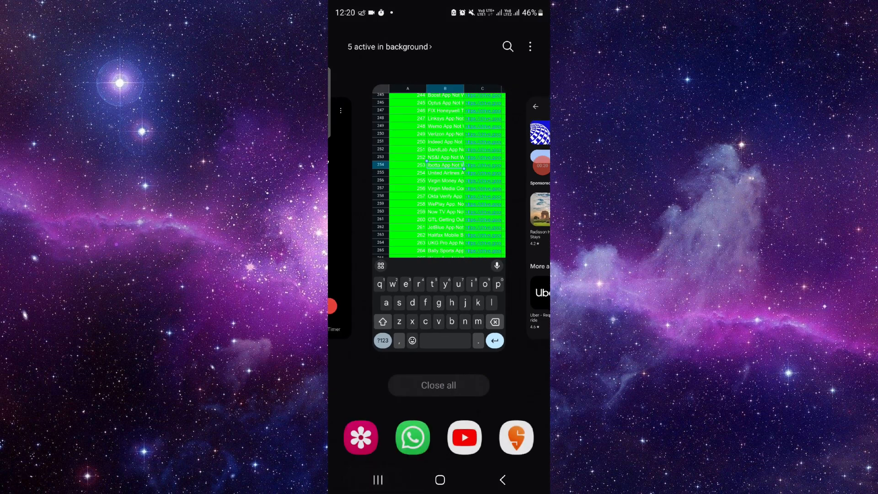
left_click(440, 479)
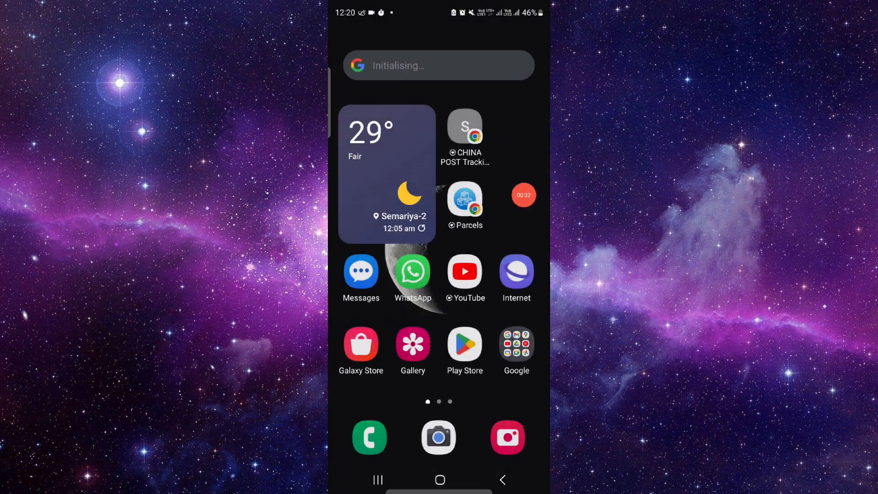
scroll("left", 3)
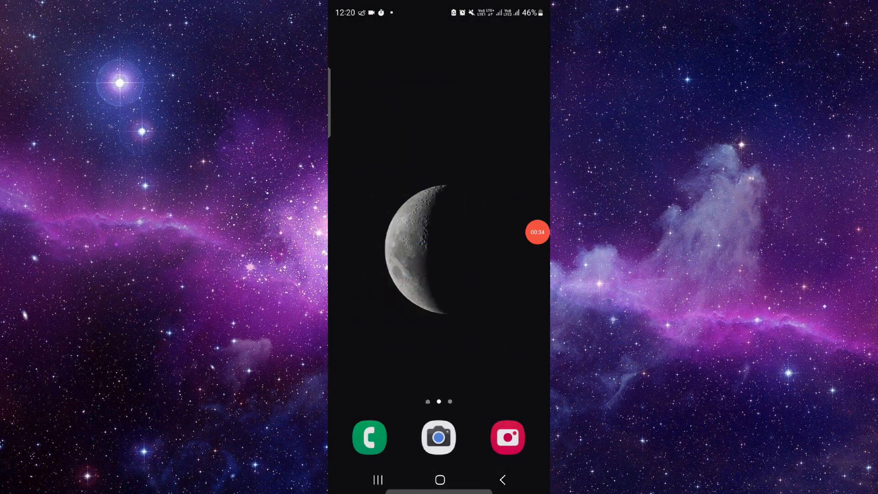